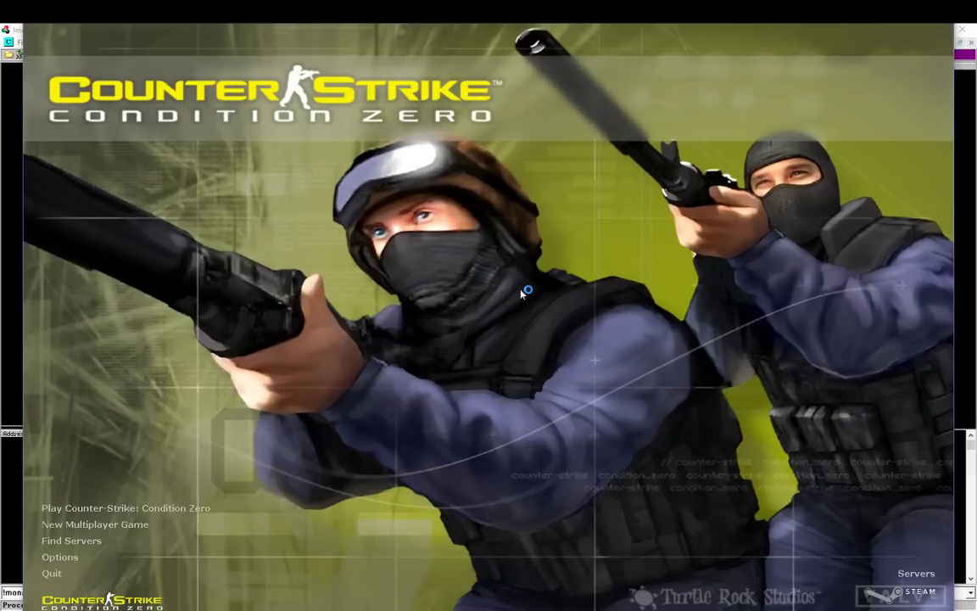
# Step: Launch the de_dust map from the developer console with 'map de_dust'
pyautogui.write('m')
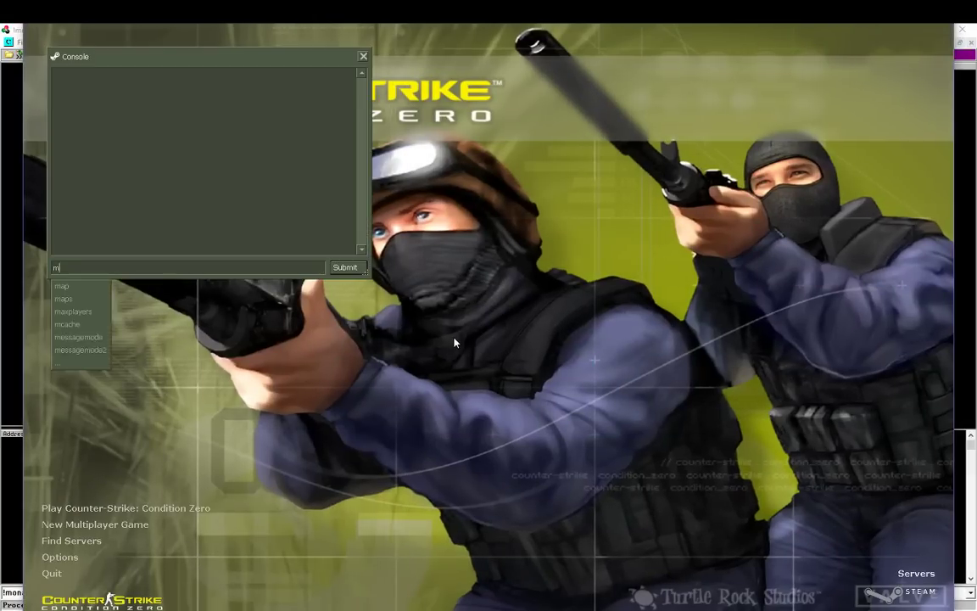
pyautogui.write('ap de_d')
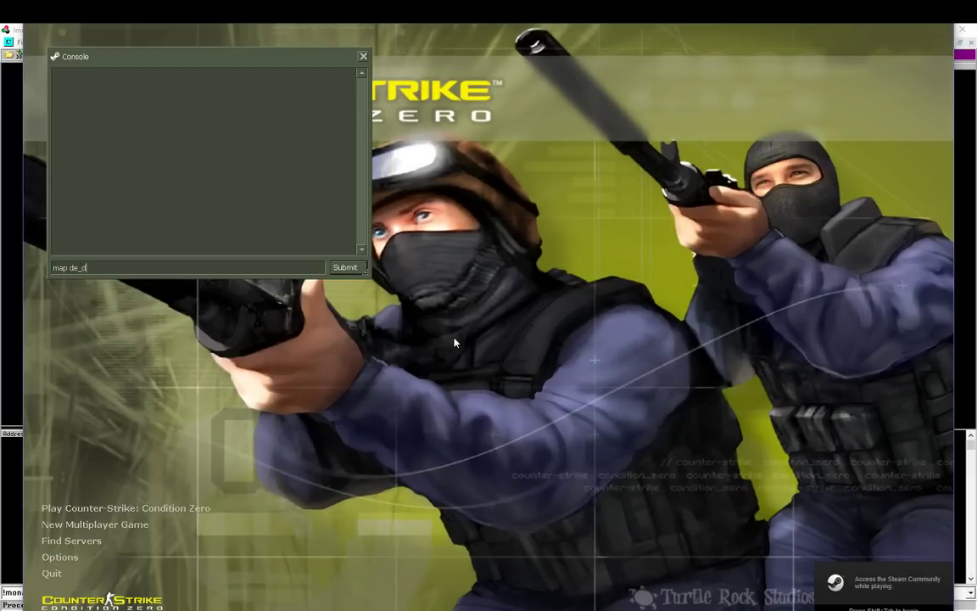
pyautogui.click(344, 268)
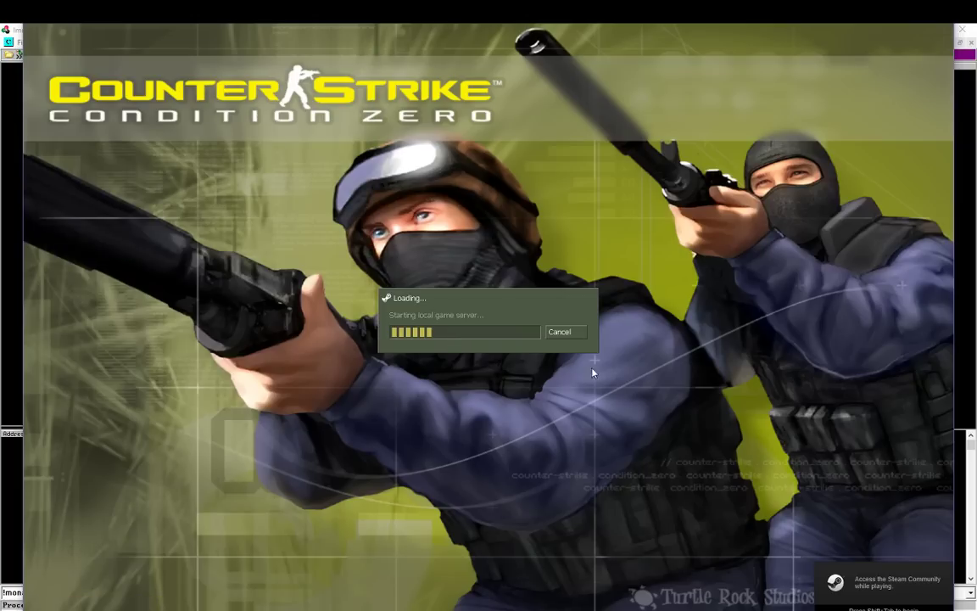
pyautogui.moveTo(539, 370)
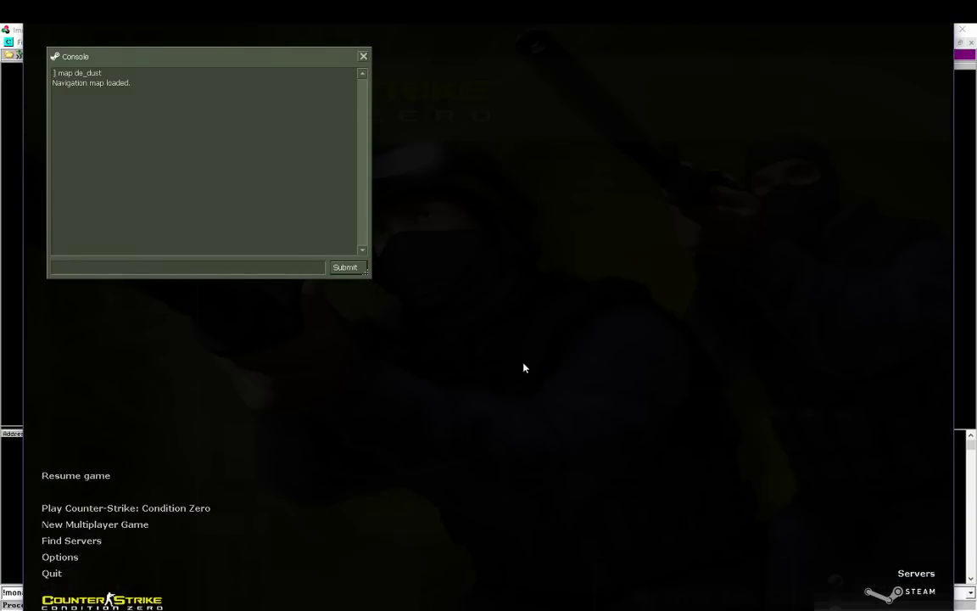
pyautogui.moveTo(728, 441)
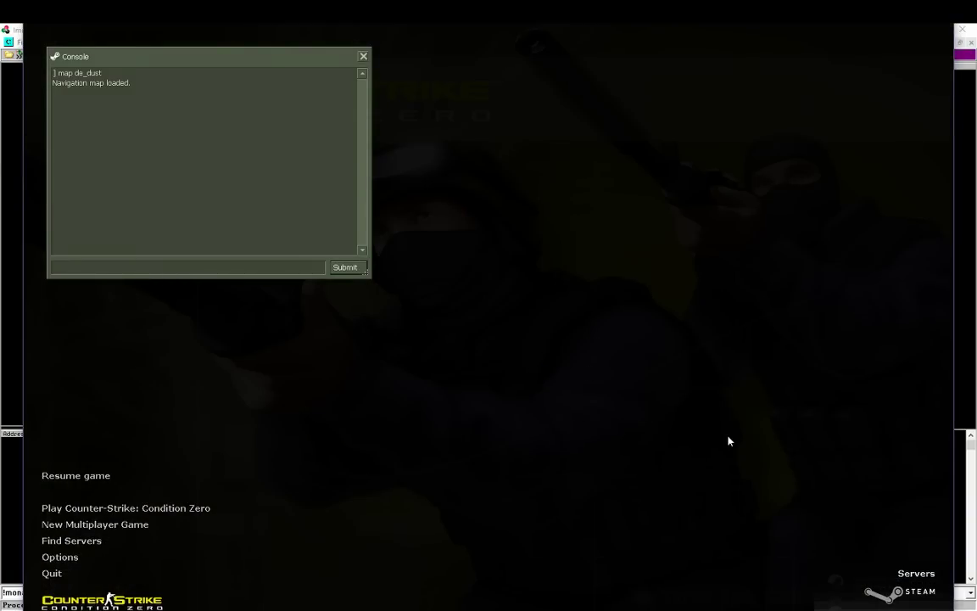
pyautogui.moveTo(719, 431)
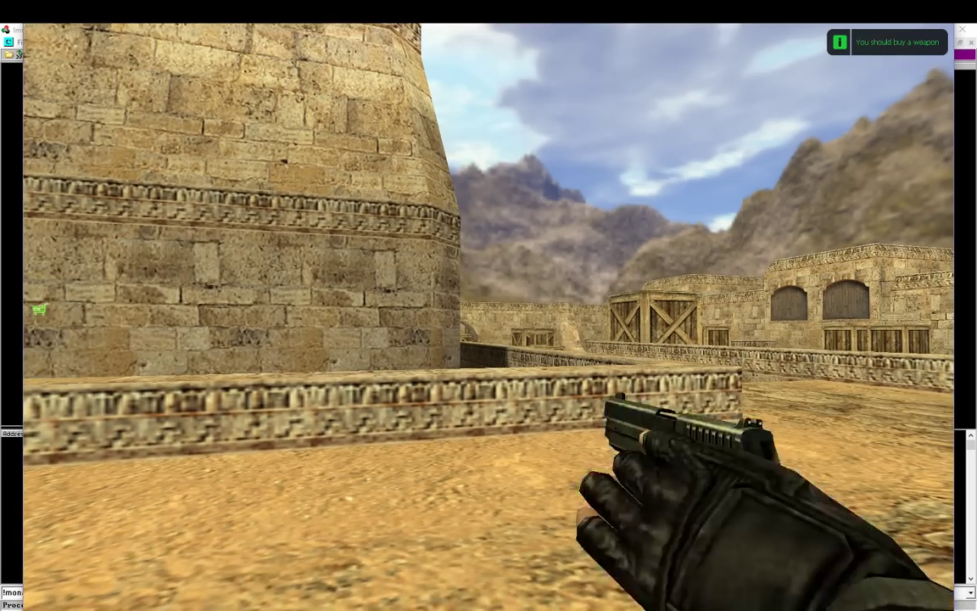
pyautogui.moveTo(339, 306)
pyautogui.write('map')
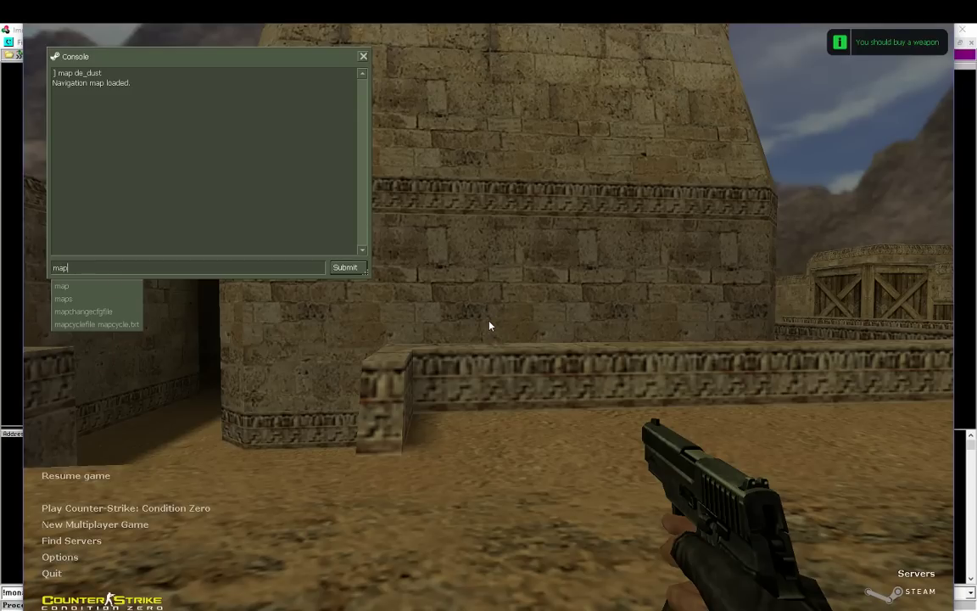
# Step: Load the crafted aim_ map to trigger the overflow and spawn a cmd.exe shell
pyautogui.write('aim_')
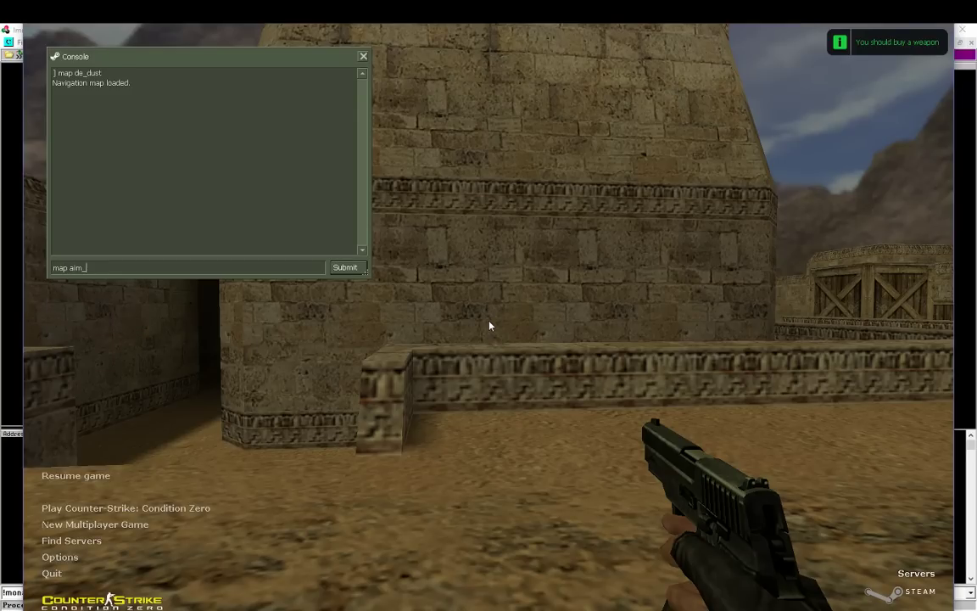
pyautogui.click(346, 268)
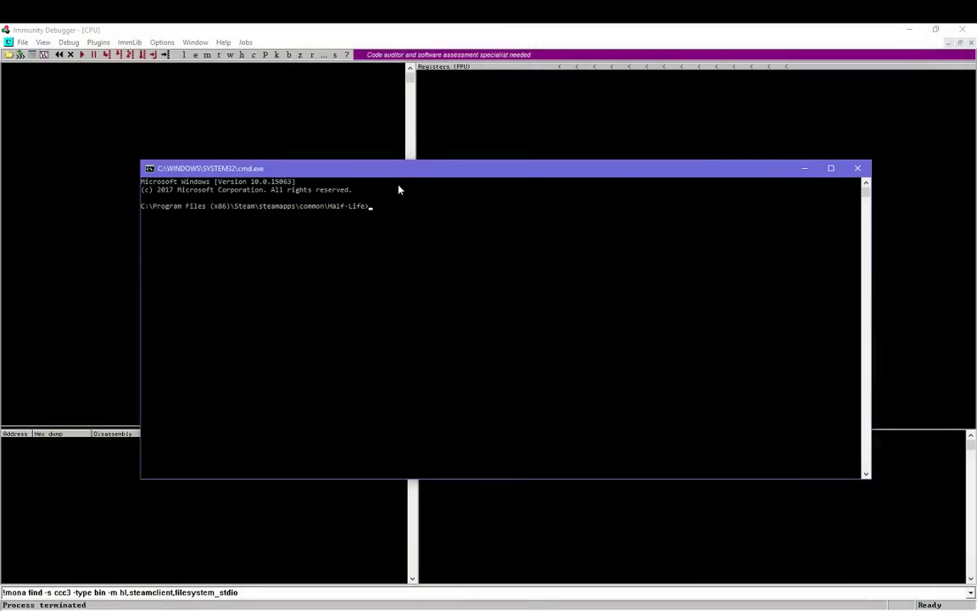
pyautogui.moveTo(382, 241)
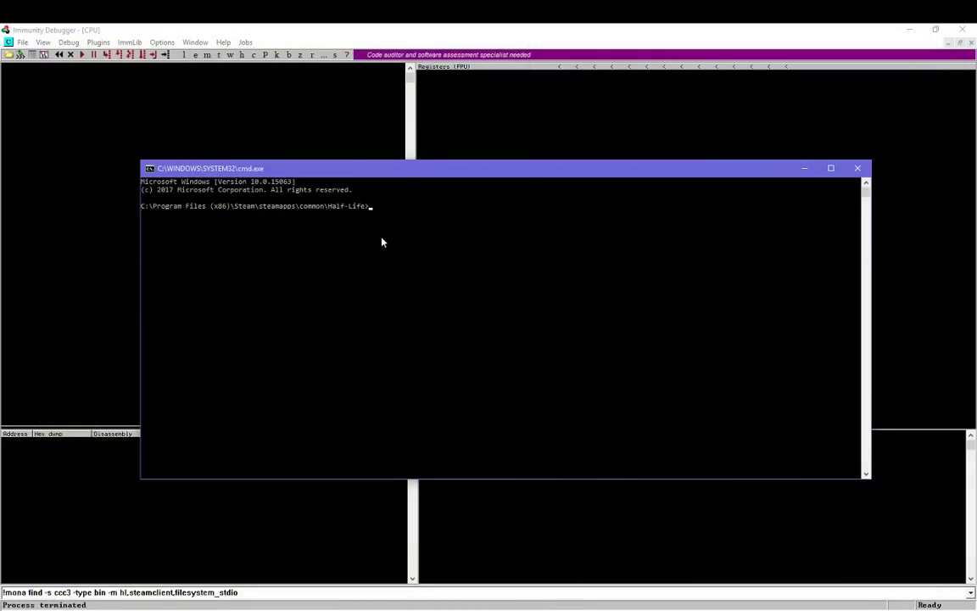
pyautogui.moveTo(380, 200)
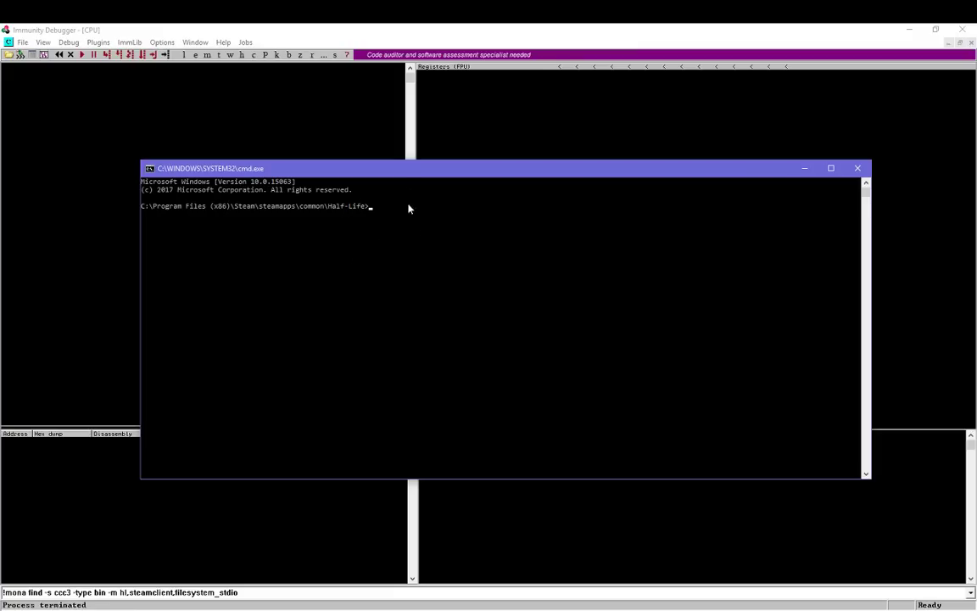
pyautogui.moveTo(272, 261)
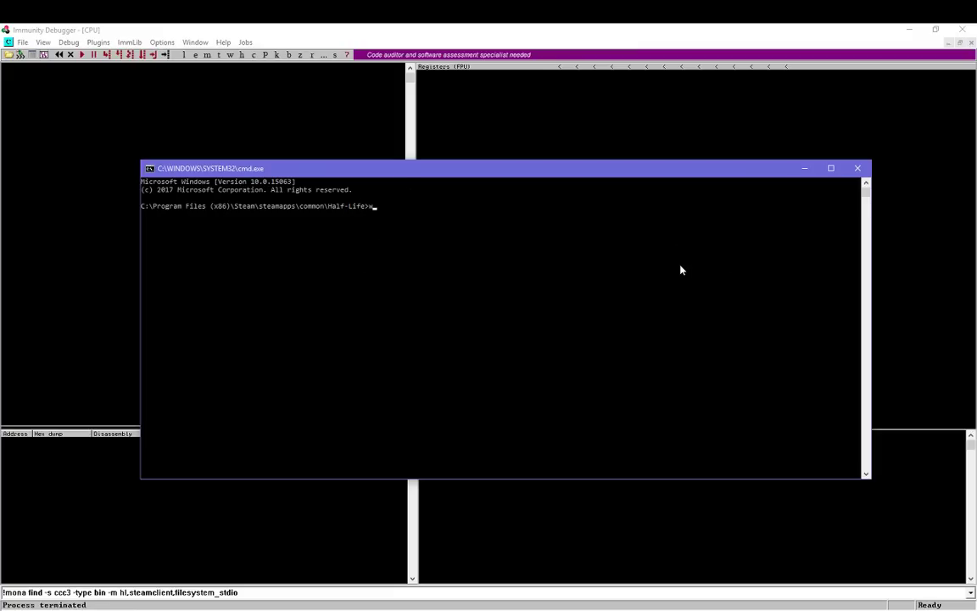
# Step: Run whoami in the spawned shell to see which user account it runs as
pyautogui.write('whoami')
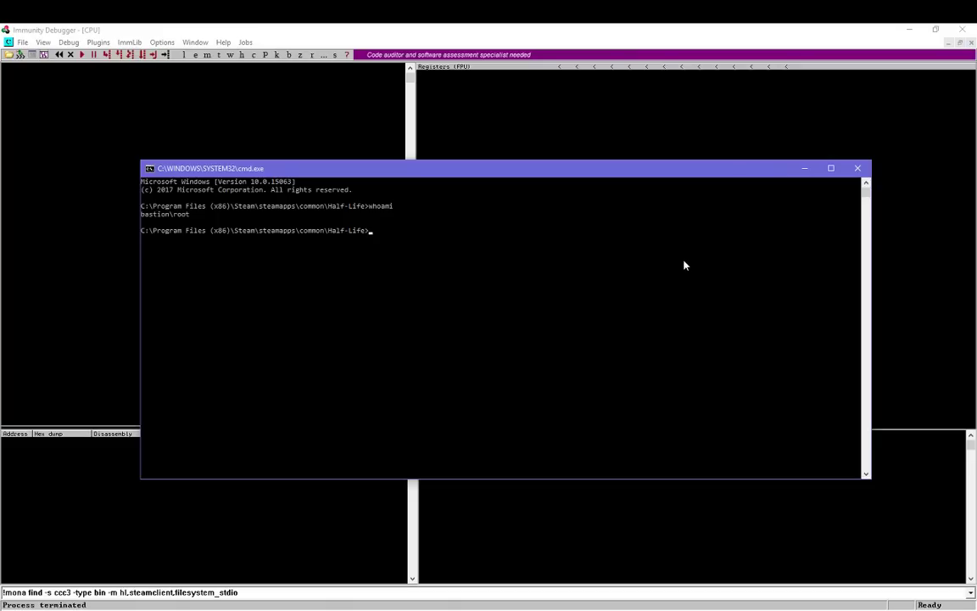
pyautogui.moveTo(597, 228)
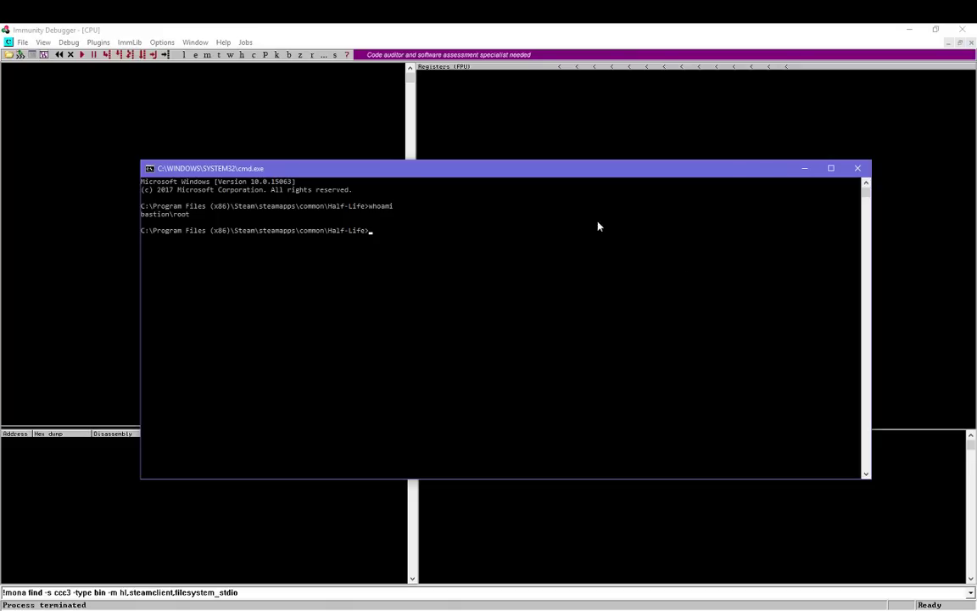
pyautogui.moveTo(602, 238)
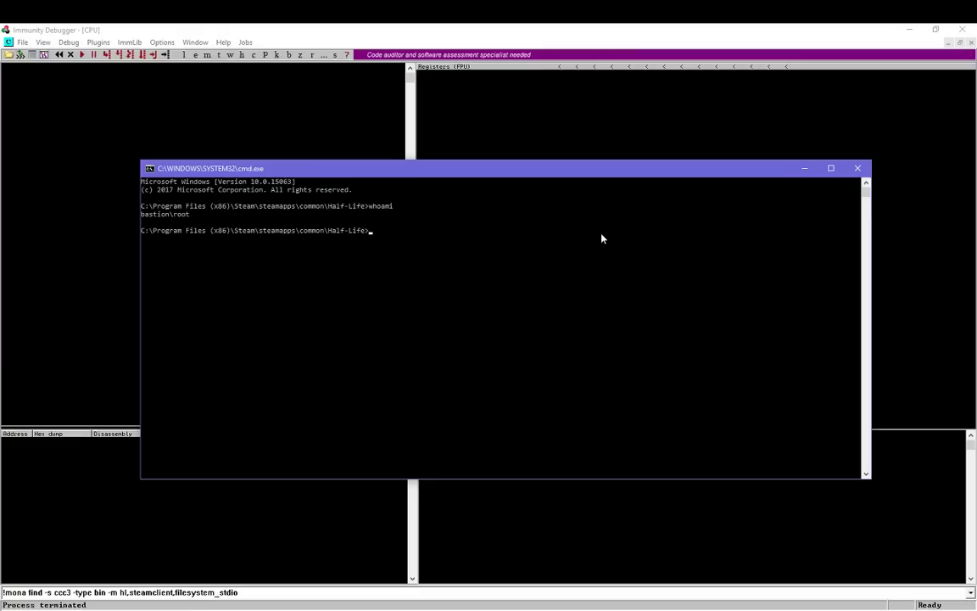